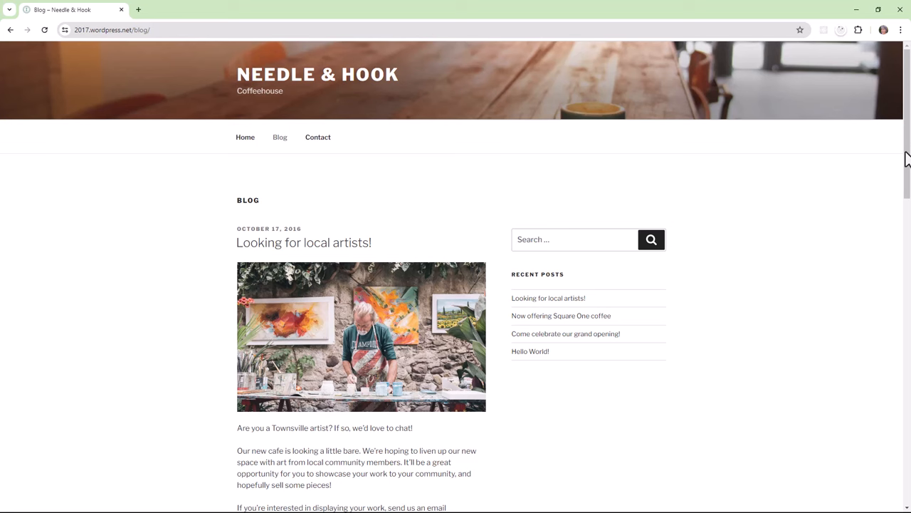
scroll("down", 3)
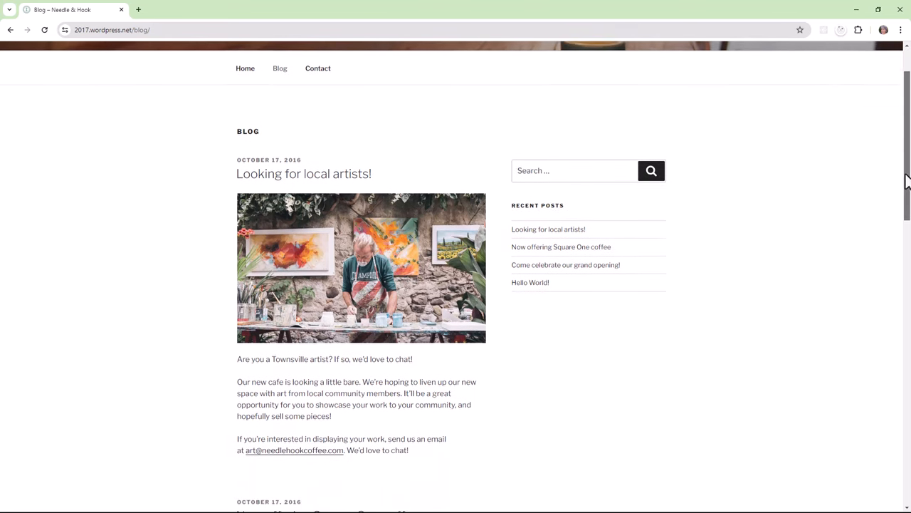
scroll("down", 3)
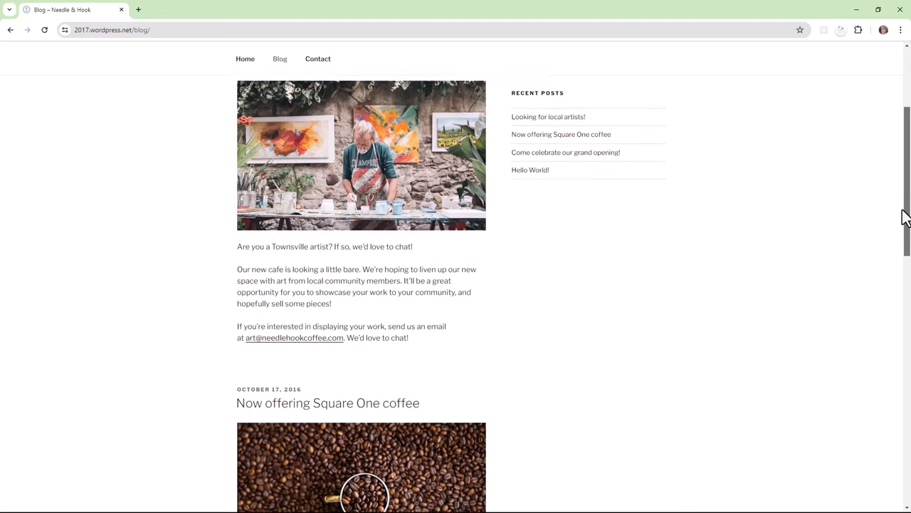
scroll("down", 3)
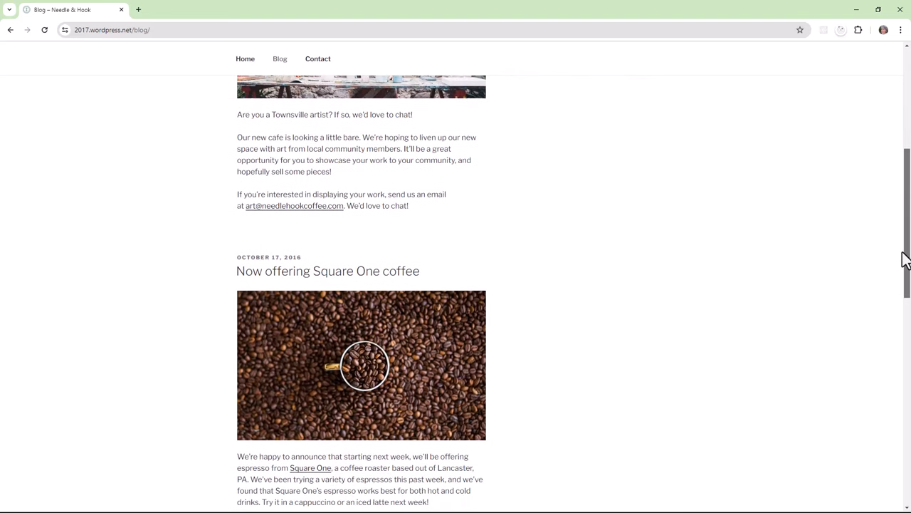
scroll("down", 3)
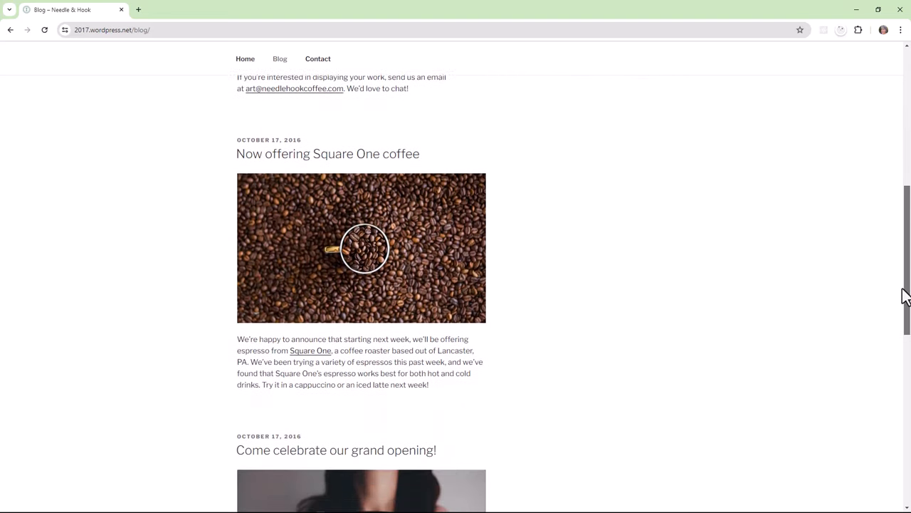
scroll("down", 3)
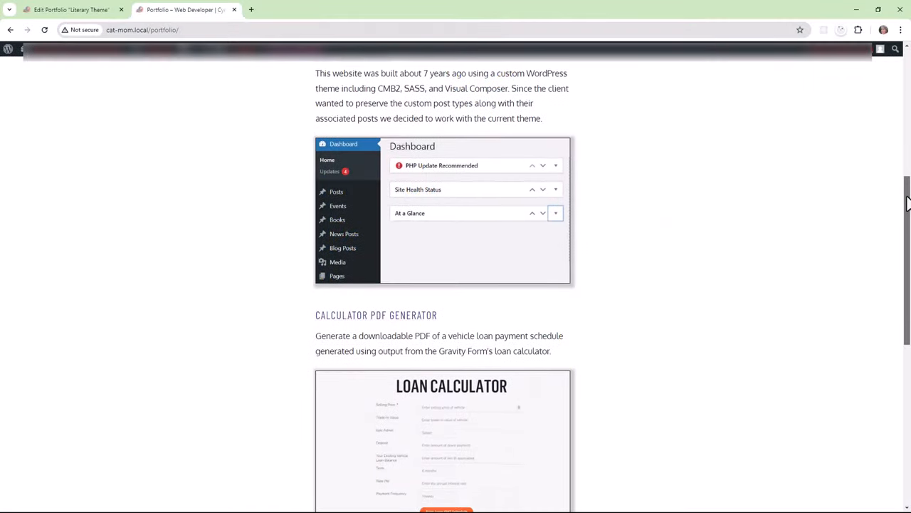
scroll("down", 3)
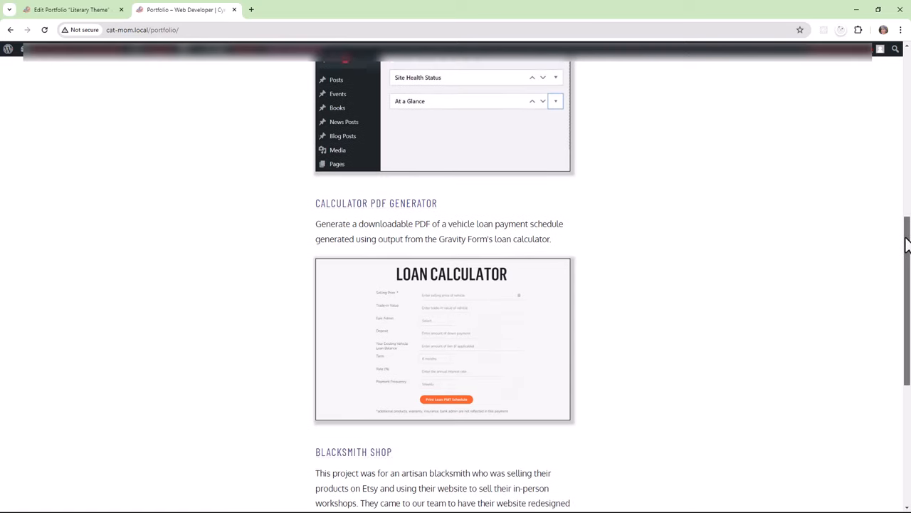
scroll("down", 3)
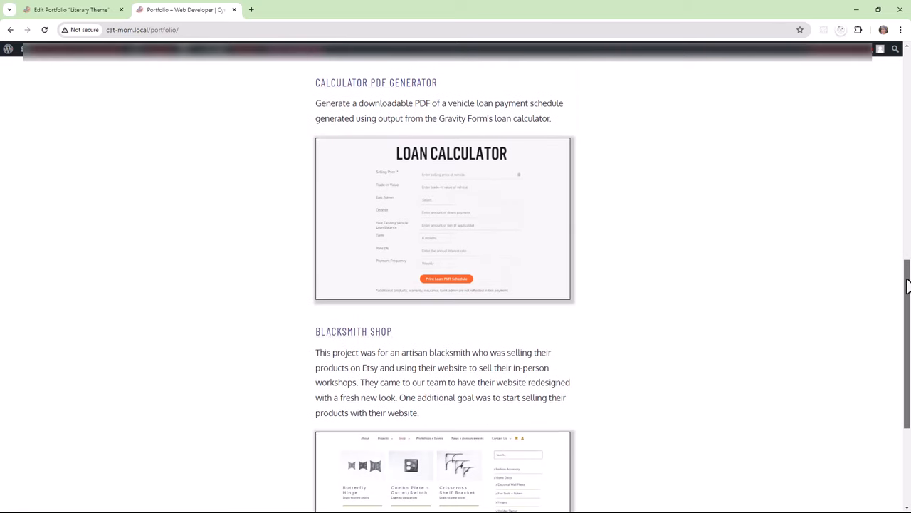
scroll("down", 3)
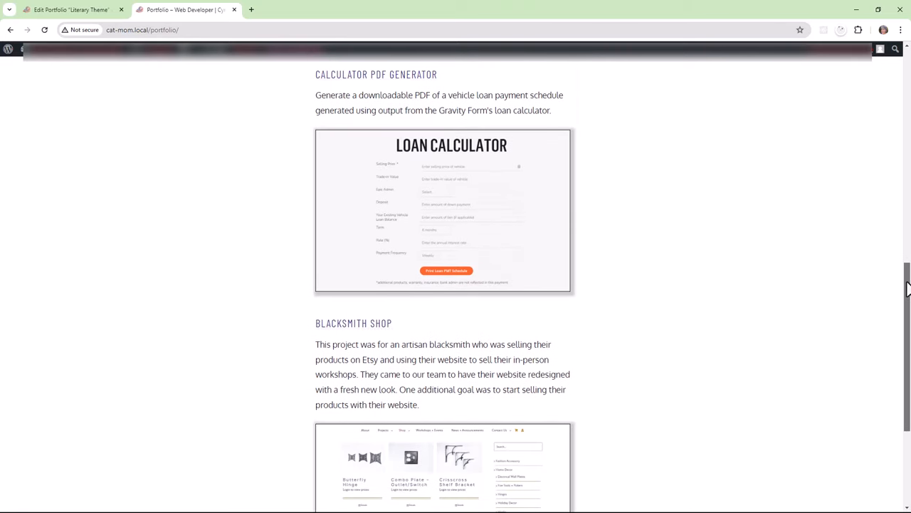